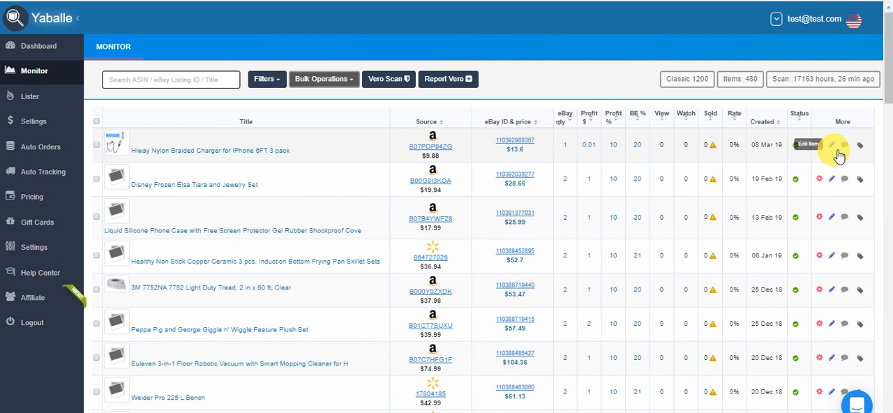
mouse_move(673, 137)
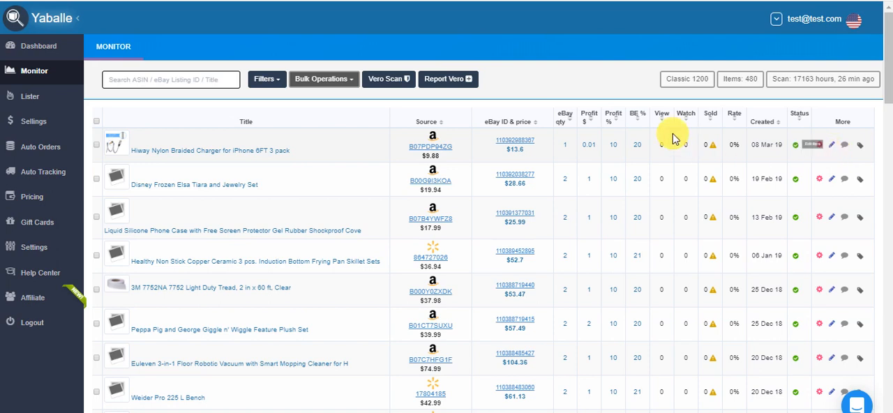
mouse_move(309, 162)
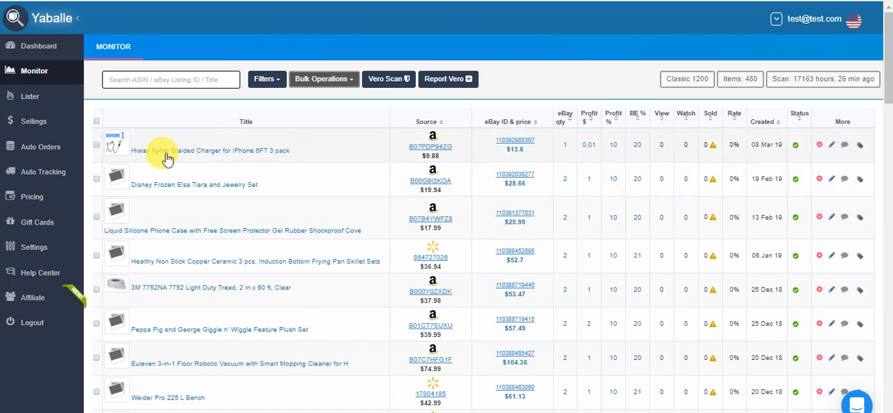
mouse_move(227, 154)
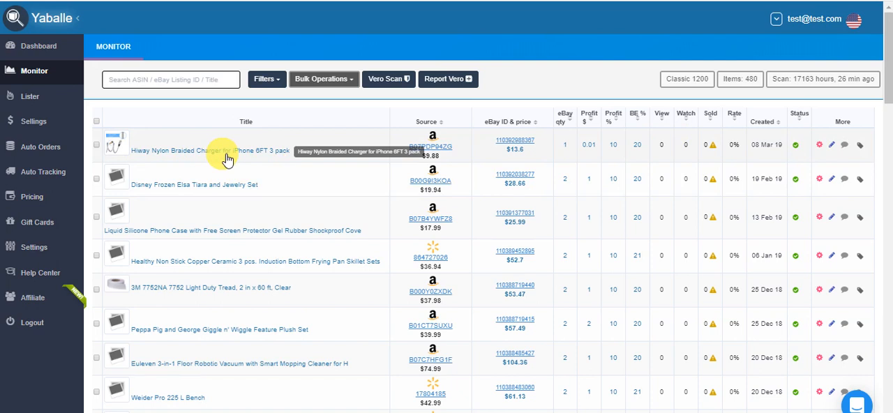
Copy the DABUSTAR nylon braided Lightning cable's ASIN B07V6ZN7NC from its Amazon page.
click(201, 151)
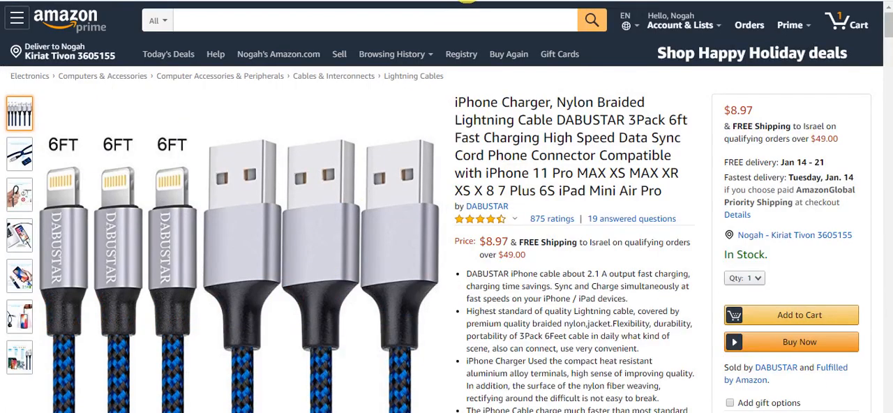
right_click(376, 20)
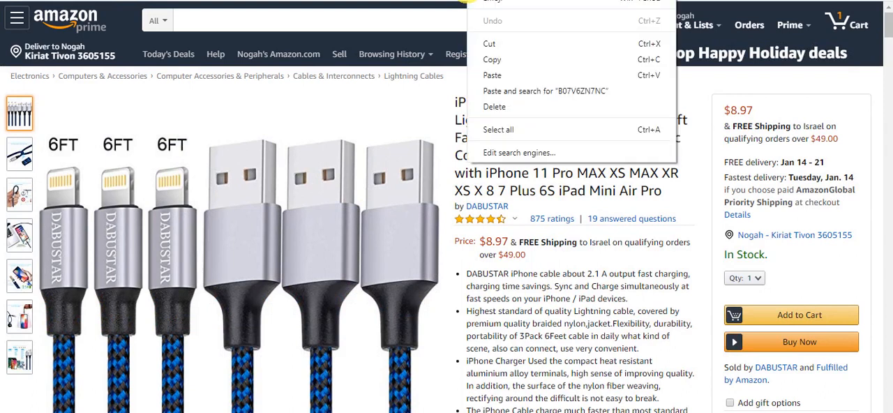
mouse_move(498, 75)
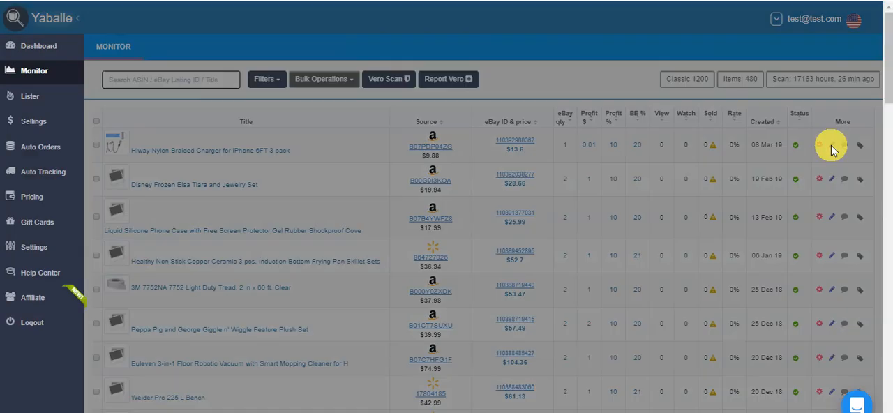
Open the Hiway charger's Revise Item form and review its source ID B07PDP94ZG, KOZOPO brand, and specifics.
click(830, 145)
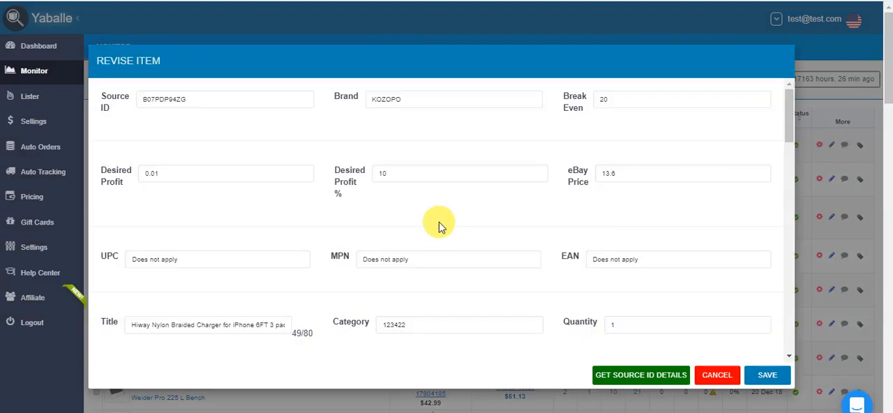
mouse_move(391, 192)
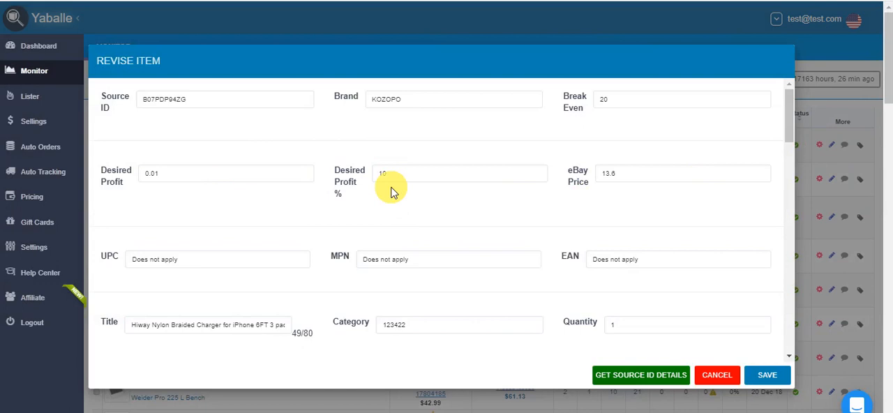
scroll(down, 3)
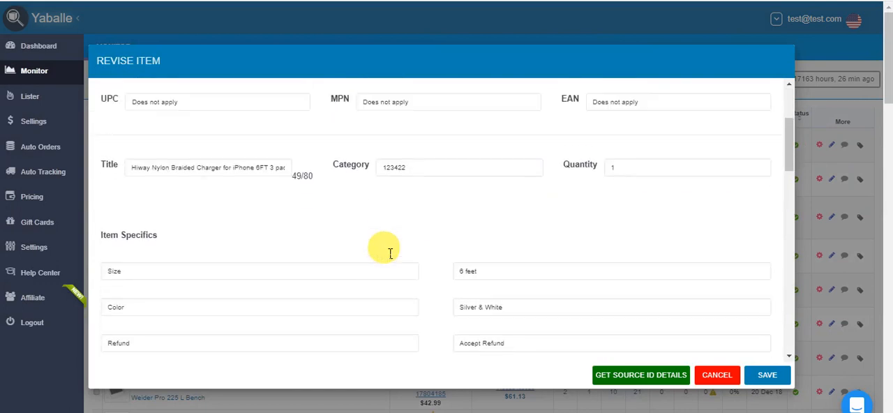
scroll(down, 3)
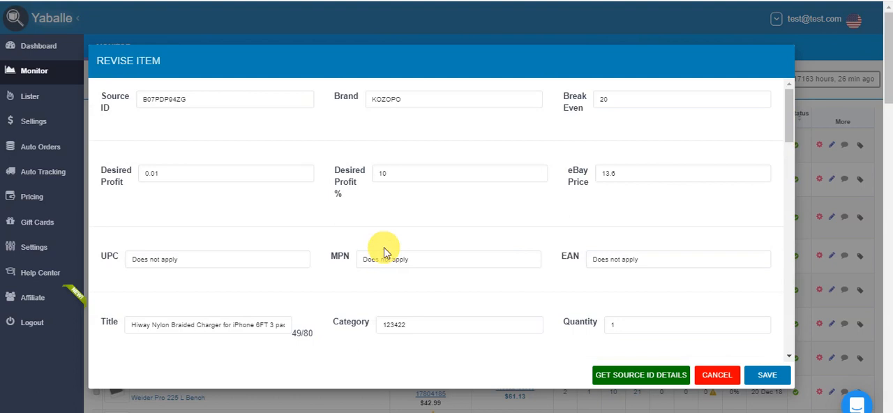
scroll(down, 3)
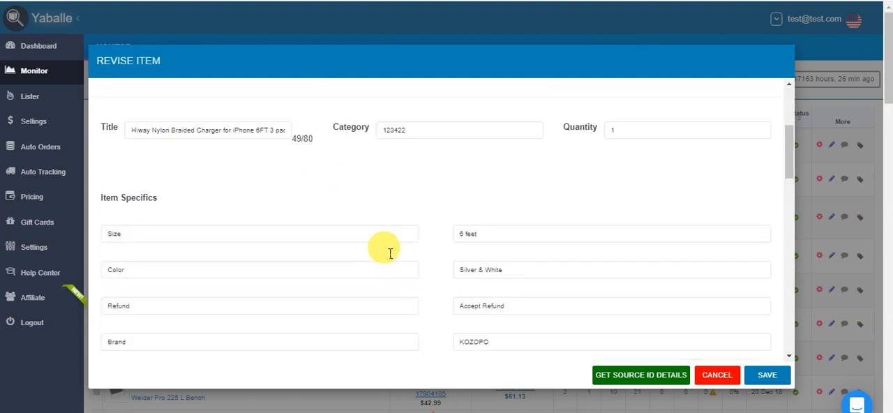
scroll(down, 3)
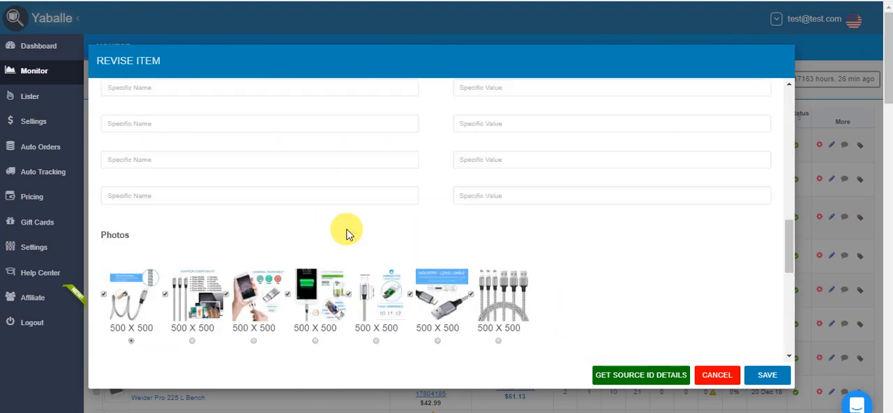
scroll(up, 3)
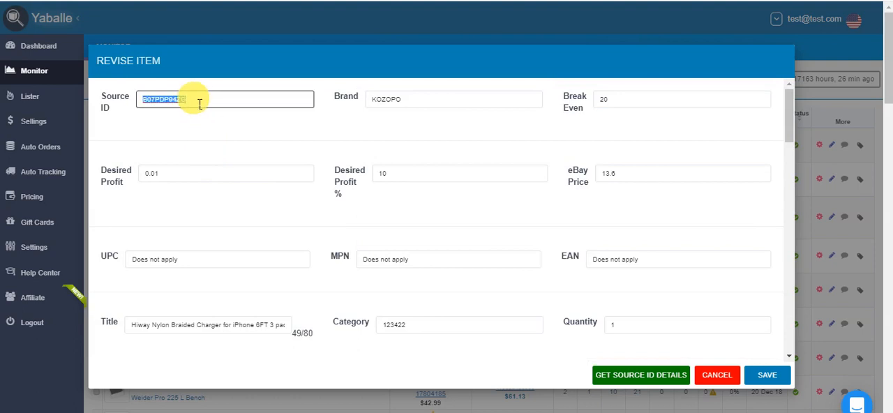
Replace Source ID B07PDP94ZG with B07V6ZN7NC and select the current listing title.
text(B07V6ZN7NG)
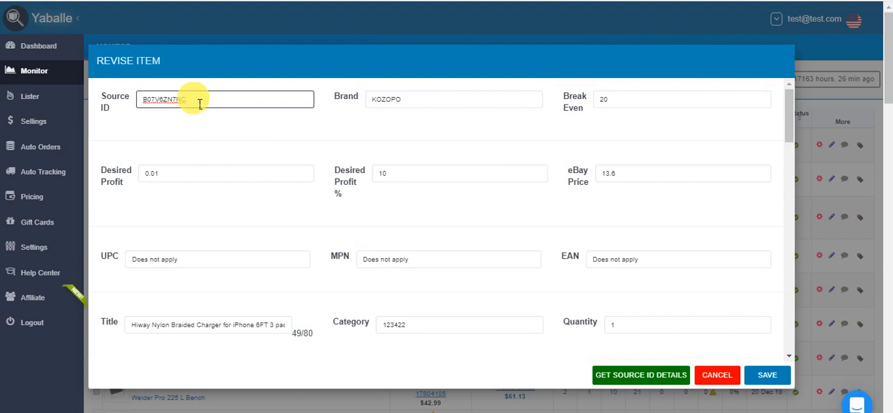
mouse_move(232, 247)
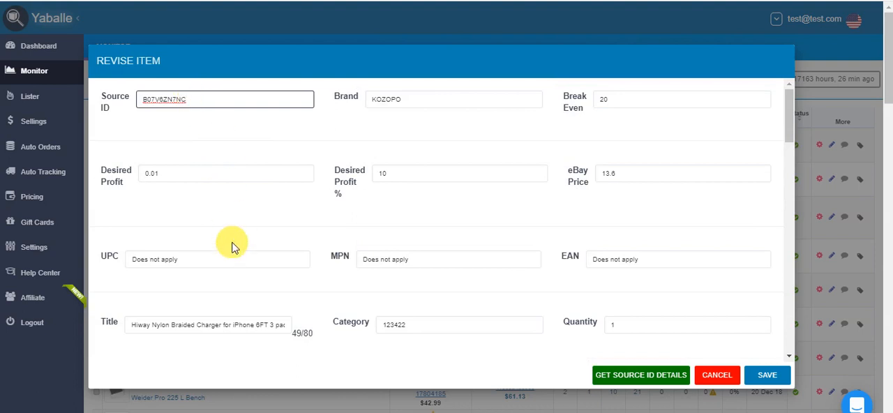
double_click(209, 325)
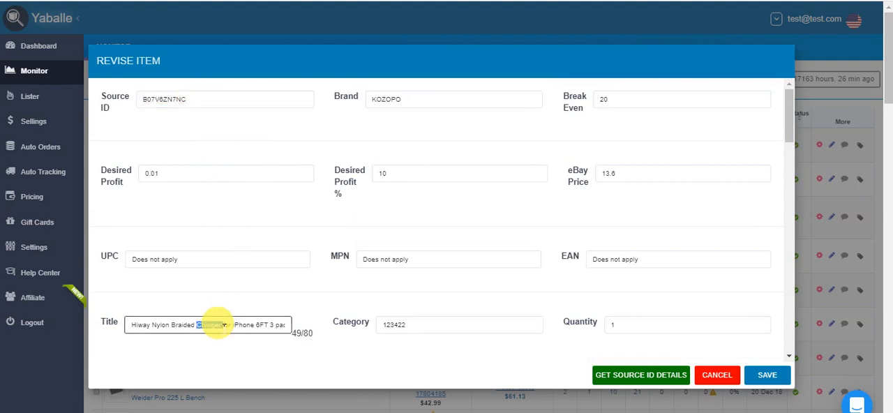
triple_click(208, 324)
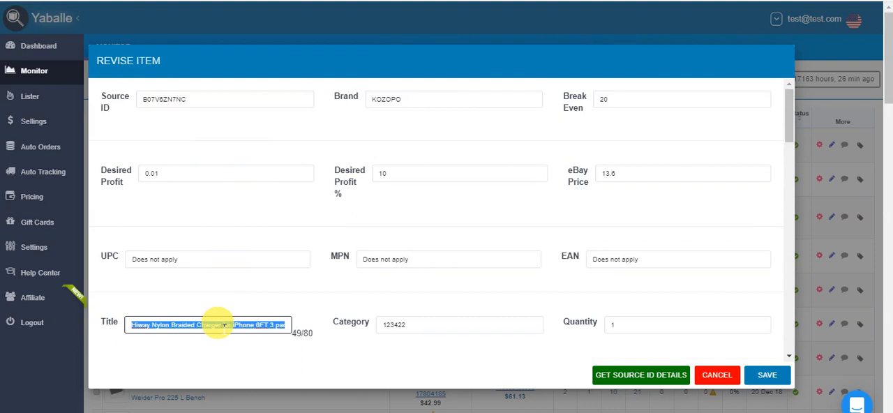
mouse_move(428, 303)
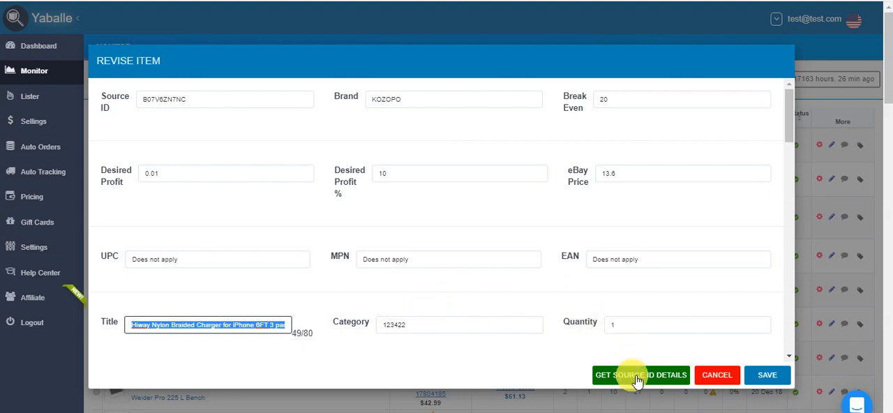
mouse_move(639, 375)
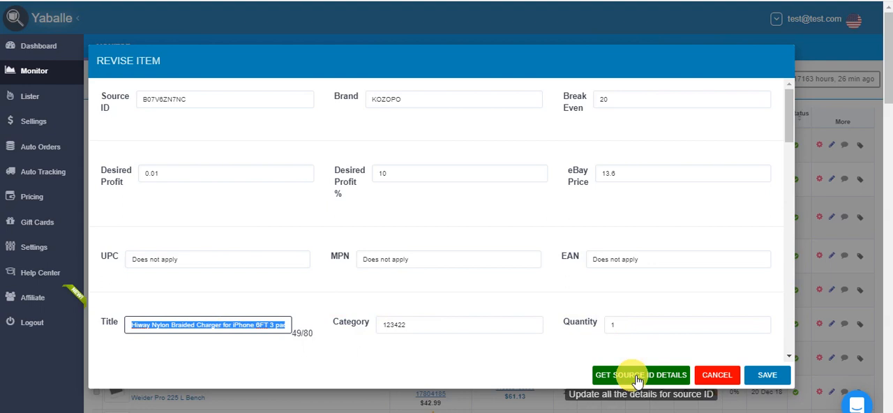
click(640, 375)
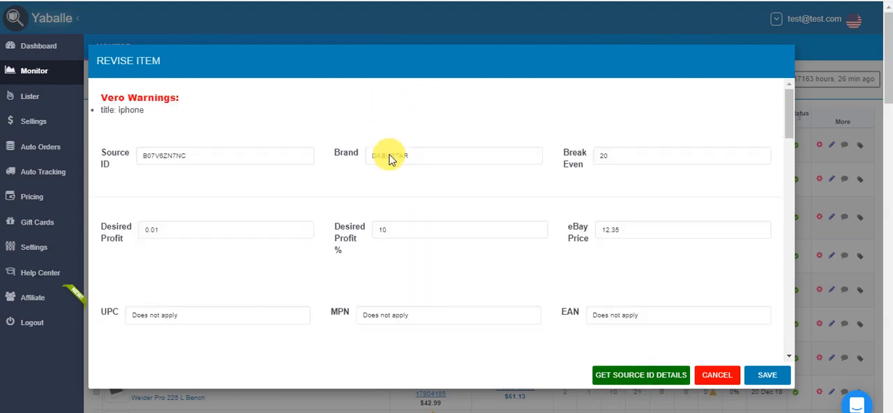
scroll(down, 3)
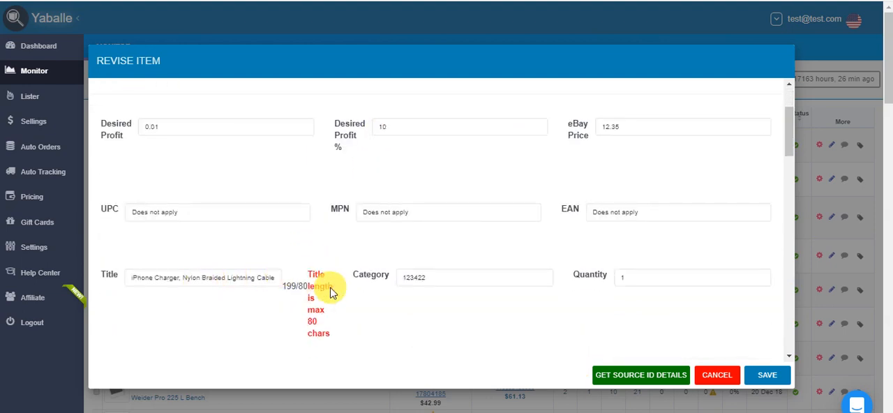
scroll(down, 3)
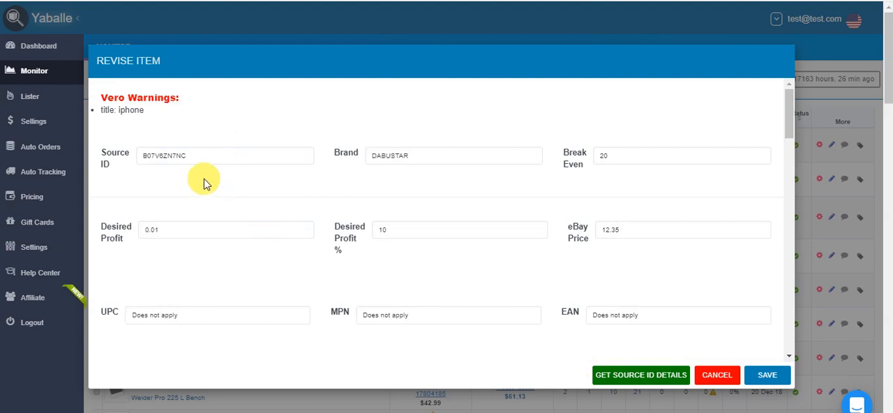
scroll(down, 3)
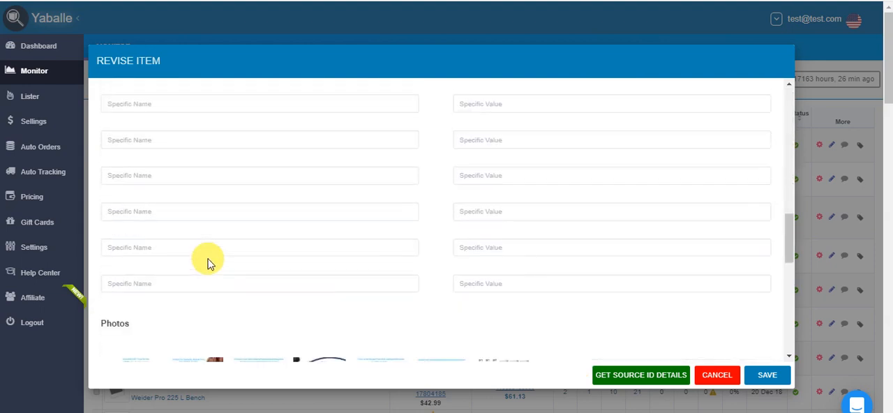
scroll(down, 3)
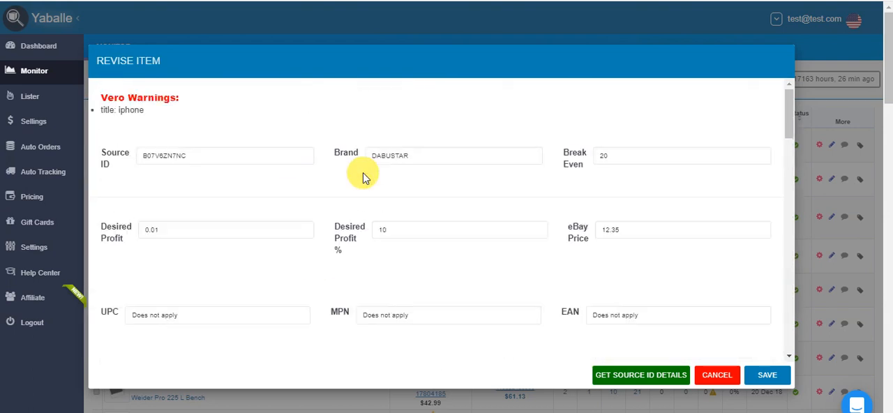
scroll(down, 3)
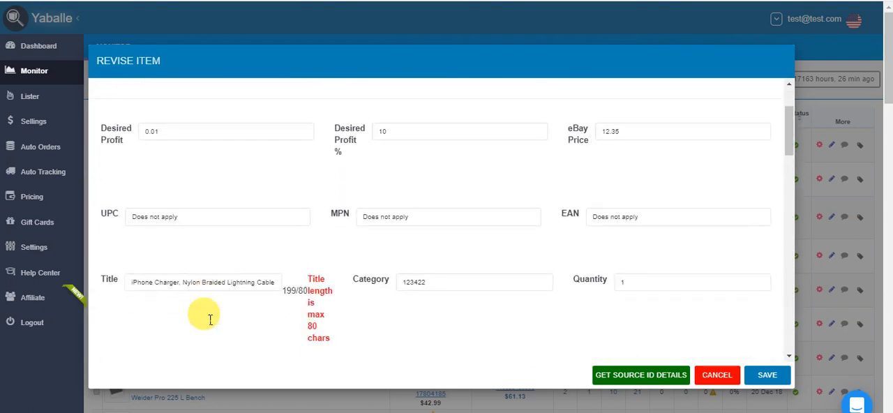
Retitle the listing 'Hiway Nylon Braided Charger for iPhone 6FT 3 pack' and submit the revision.
triple_click(202, 279)
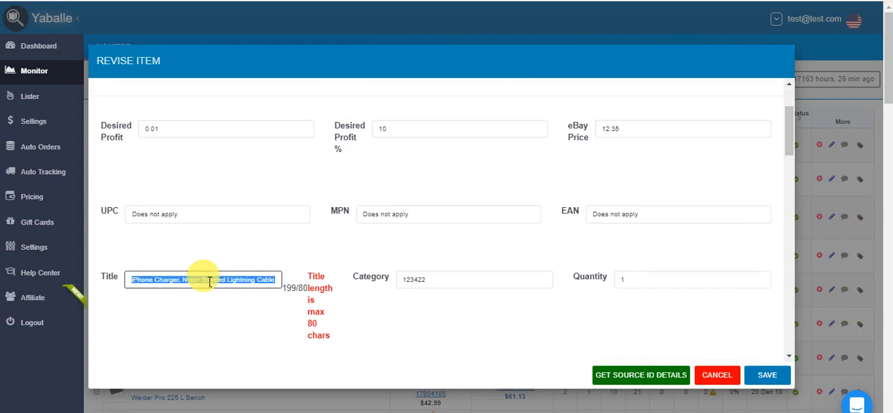
text(way Nylon Braided Charger for iPhone 6FT 3 pack)
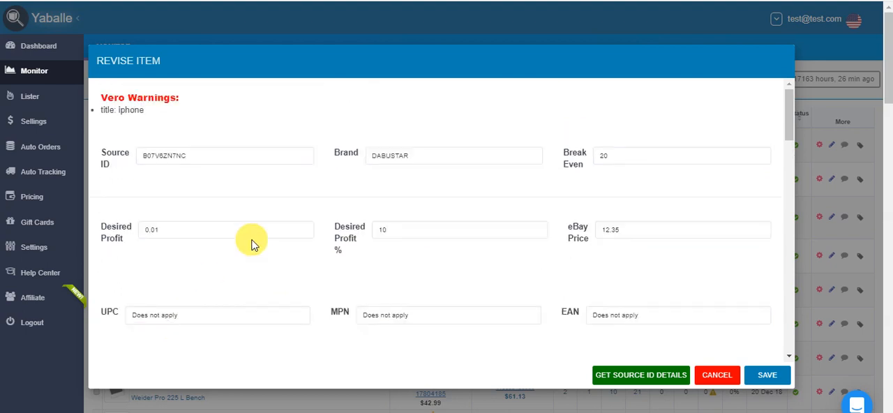
scroll(down, 3)
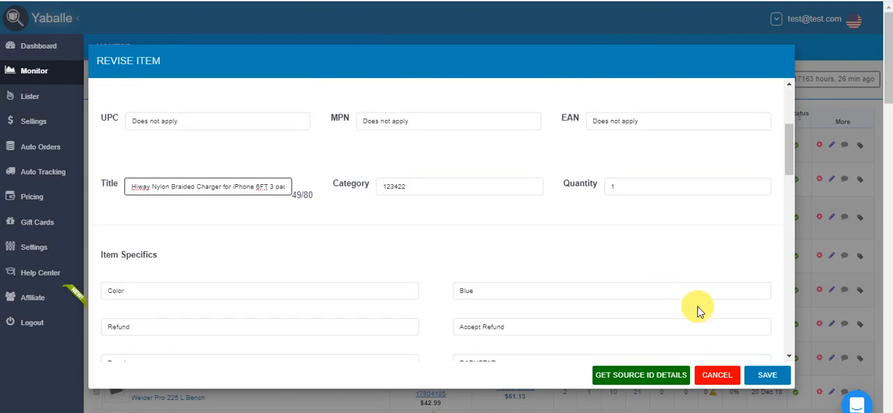
click(766, 375)
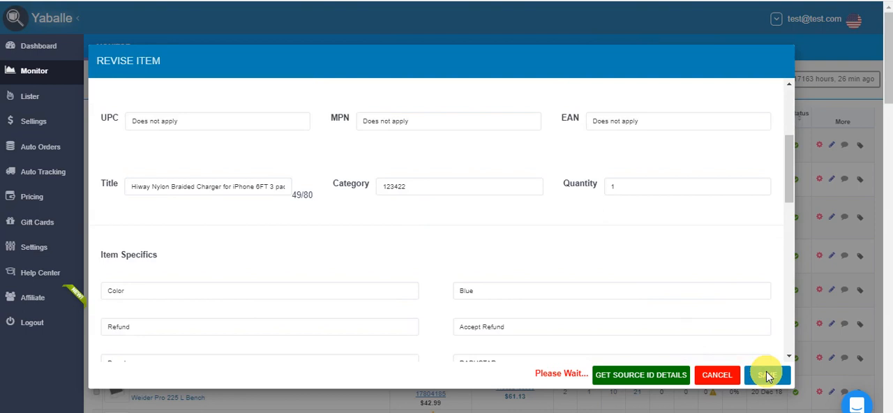
Save the revision so Monitor shows the Hiway charger with source B07V6ZN7NC at $8.97.
click(766, 375)
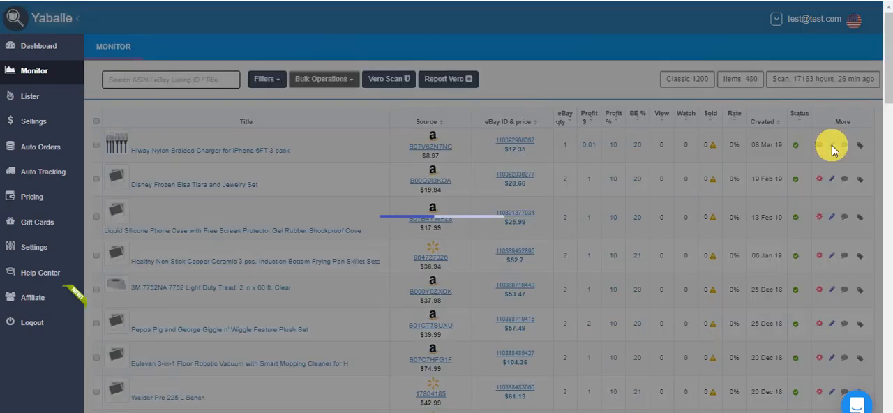
Reopen the Hiway charger listing and add the item specific Type: Charger cable below ISBN.
click(831, 145)
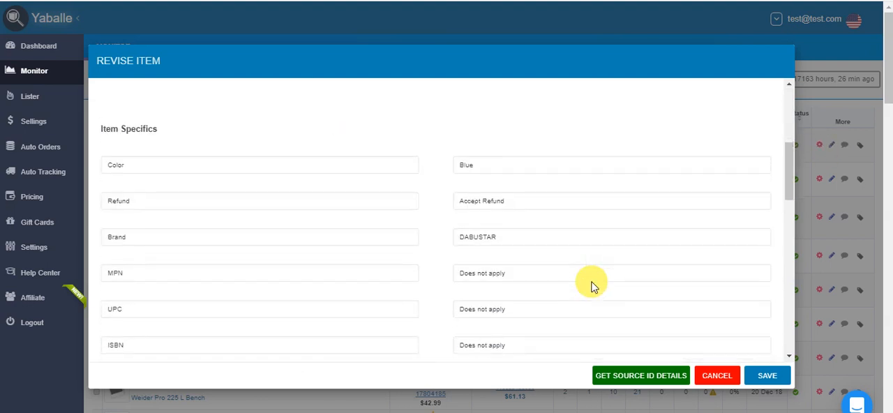
scroll(down, 3)
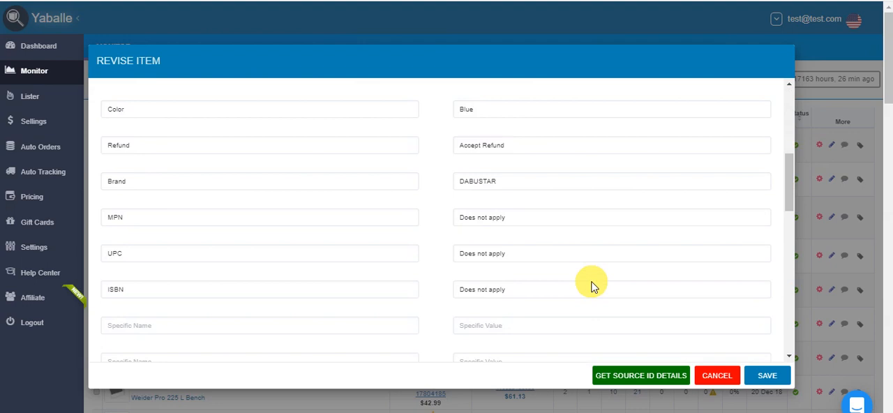
click(611, 289)
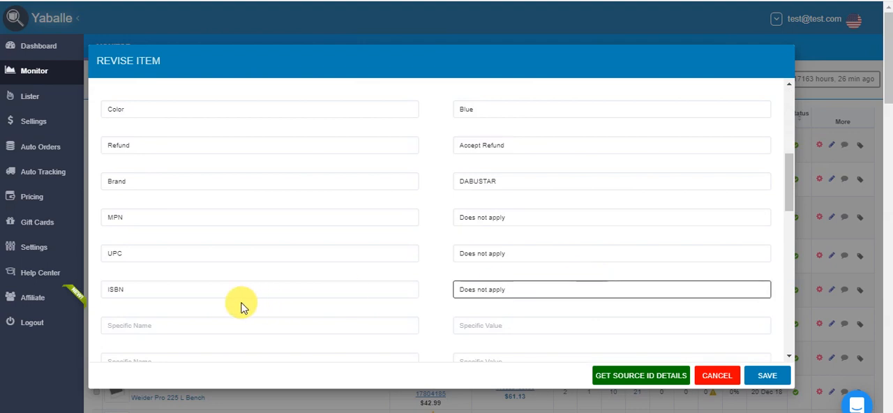
click(259, 325)
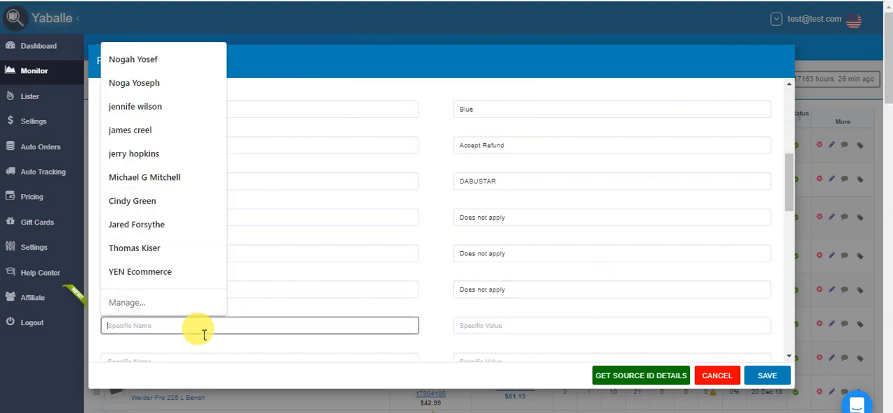
text(Type)
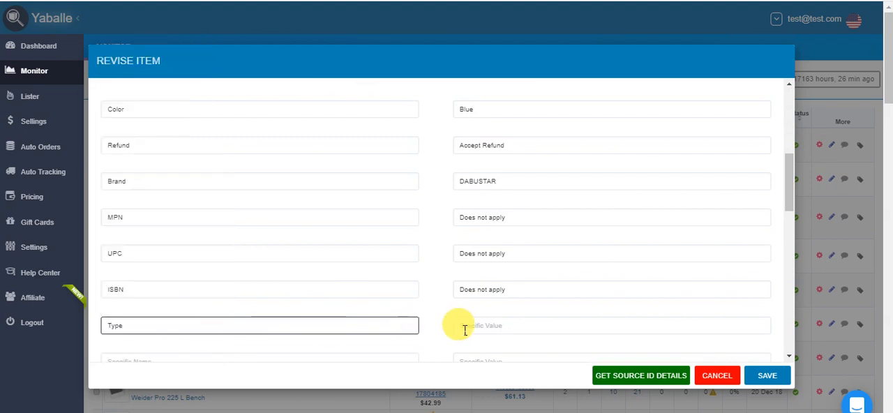
click(612, 325)
text(Charger Cabl)
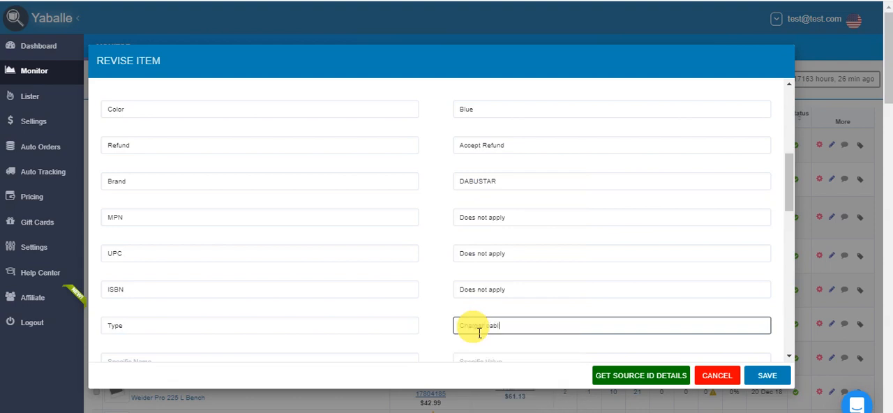
scroll(down, 3)
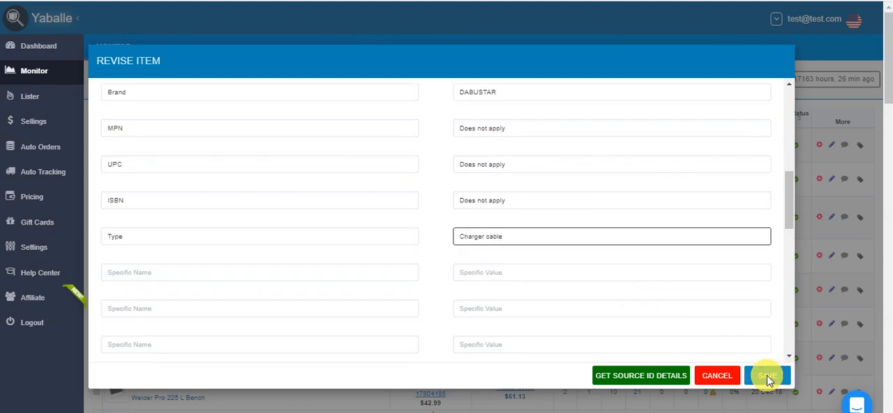
Save the listing with its Type: Charger cable specific and close the Revise Item dialog.
click(765, 375)
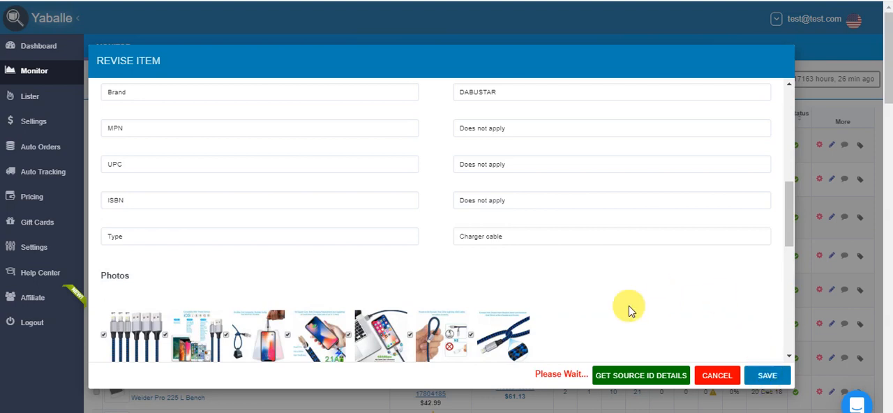
click(717, 375)
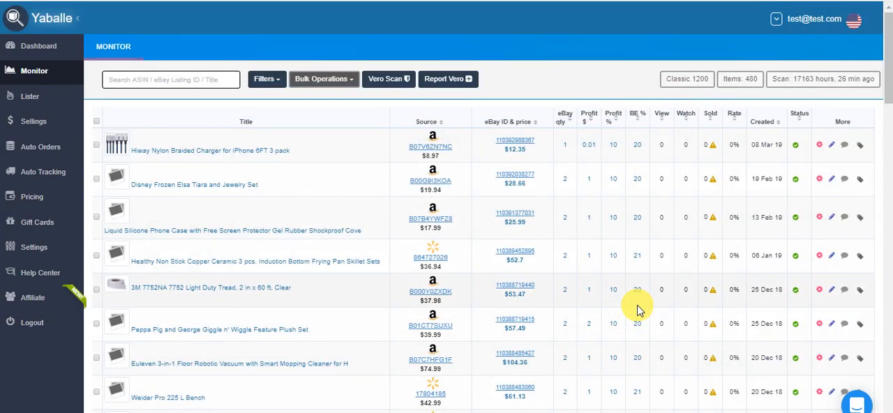
mouse_move(722, 167)
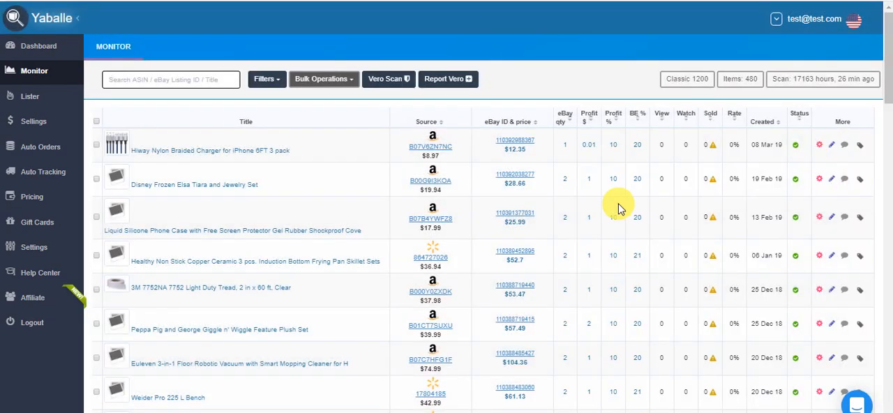
Reopen the Hiway charger's revise form and confirm Type: Charger cable remains in item specifics.
click(831, 144)
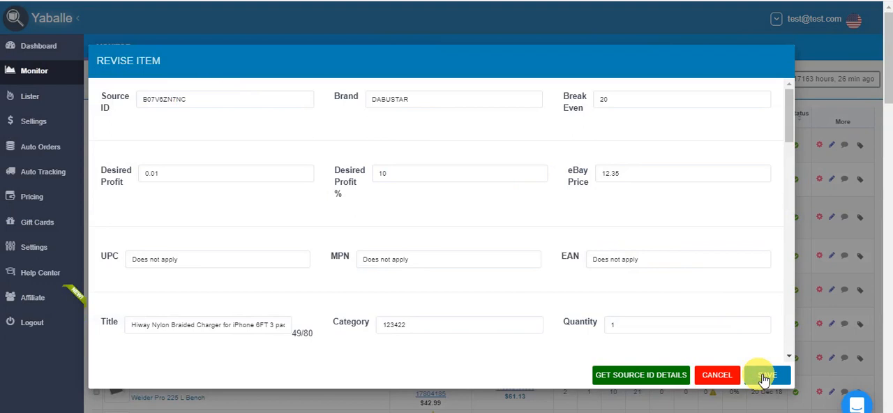
mouse_move(454, 272)
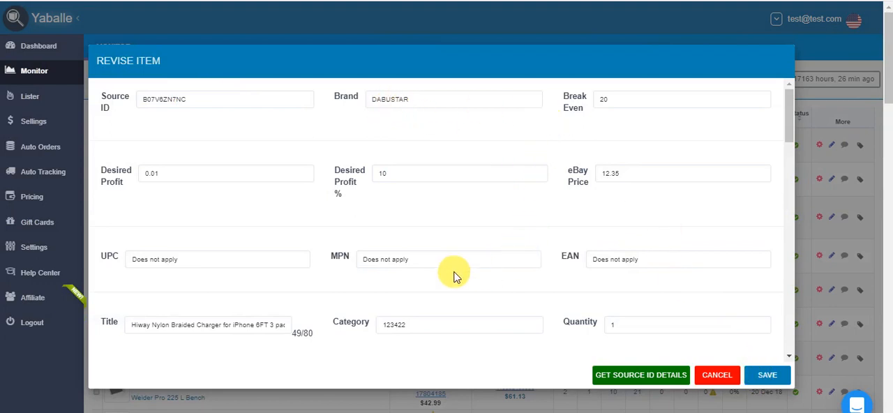
scroll(down, 3)
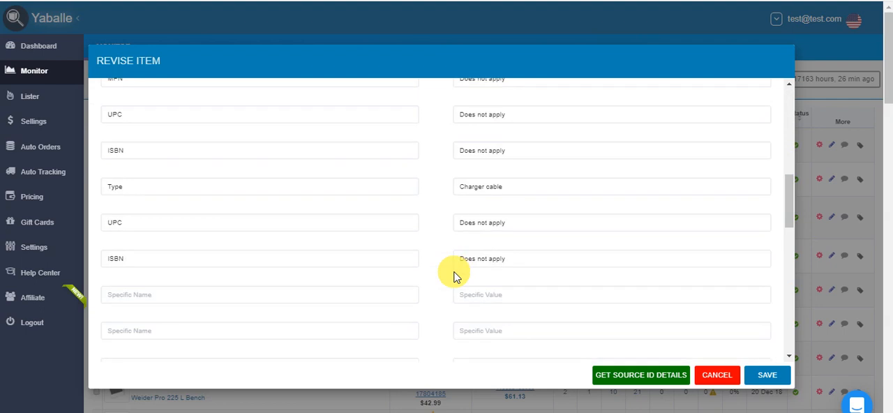